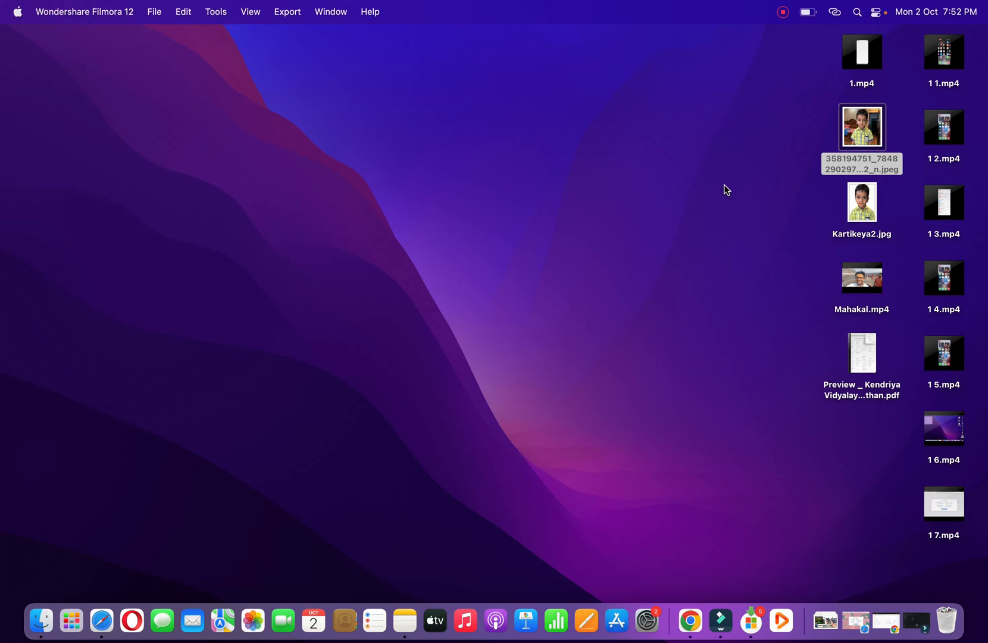
{"action": "mouse_move", "coordinate": [196, 515]}
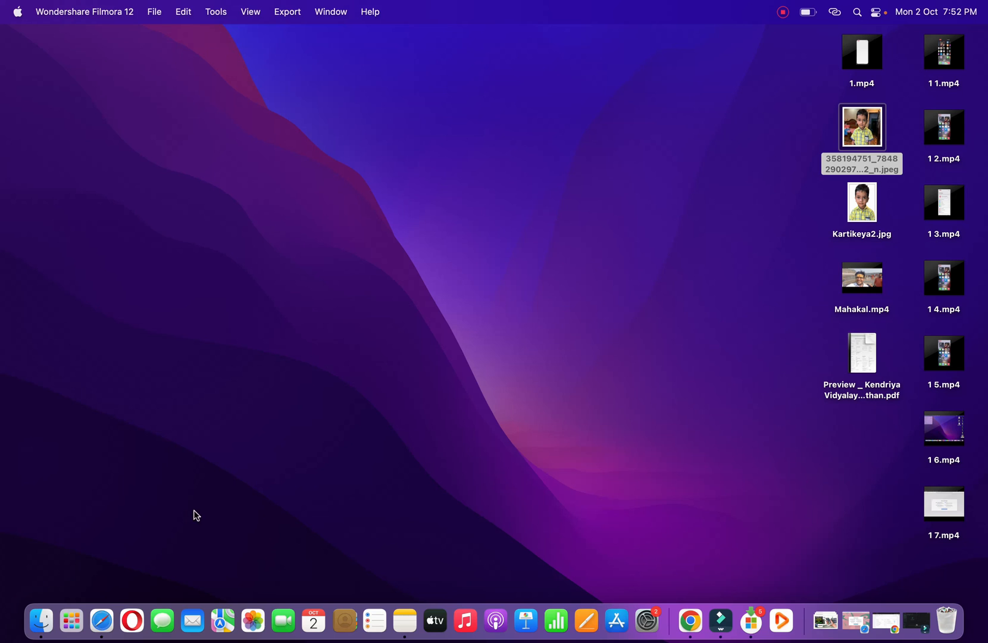
Launch Safari from the Dock to its start page with the welcome showing.
{"action": "left_click", "coordinate": [101, 620]}
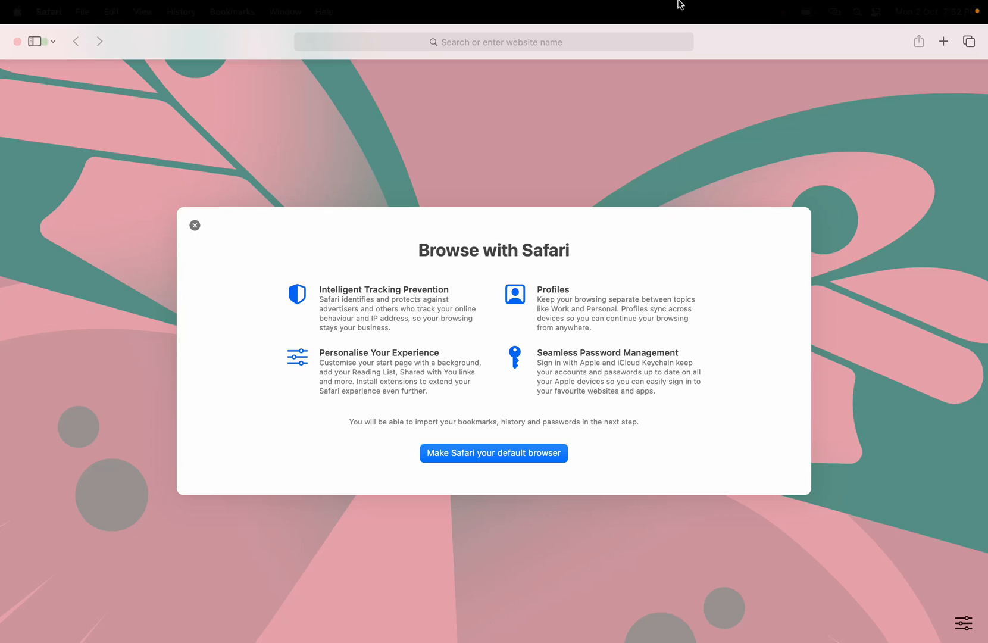
{"action": "mouse_move", "coordinate": [587, 185]}
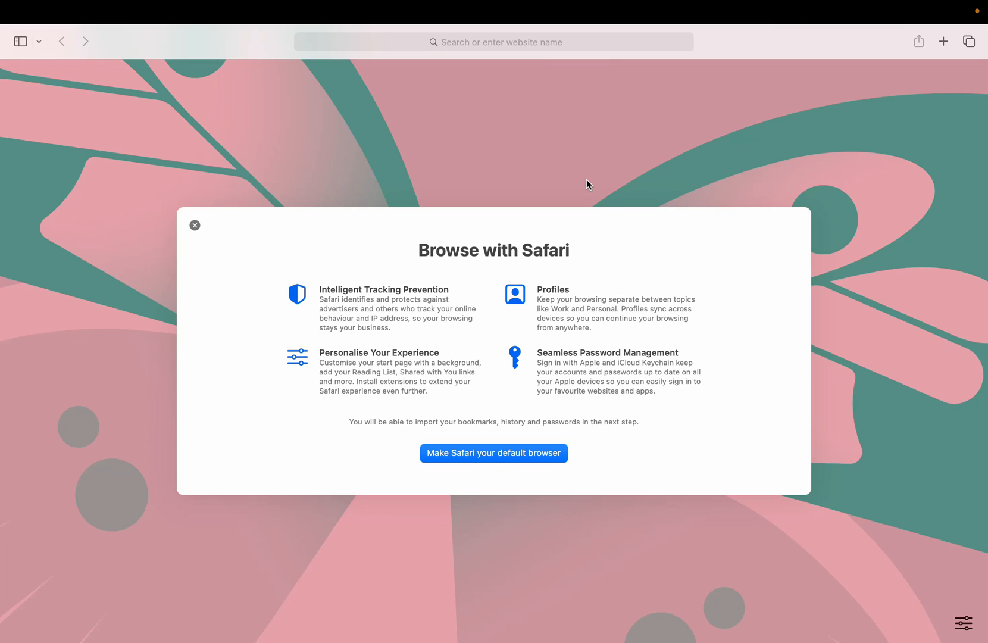
{"action": "mouse_move", "coordinate": [960, 614]}
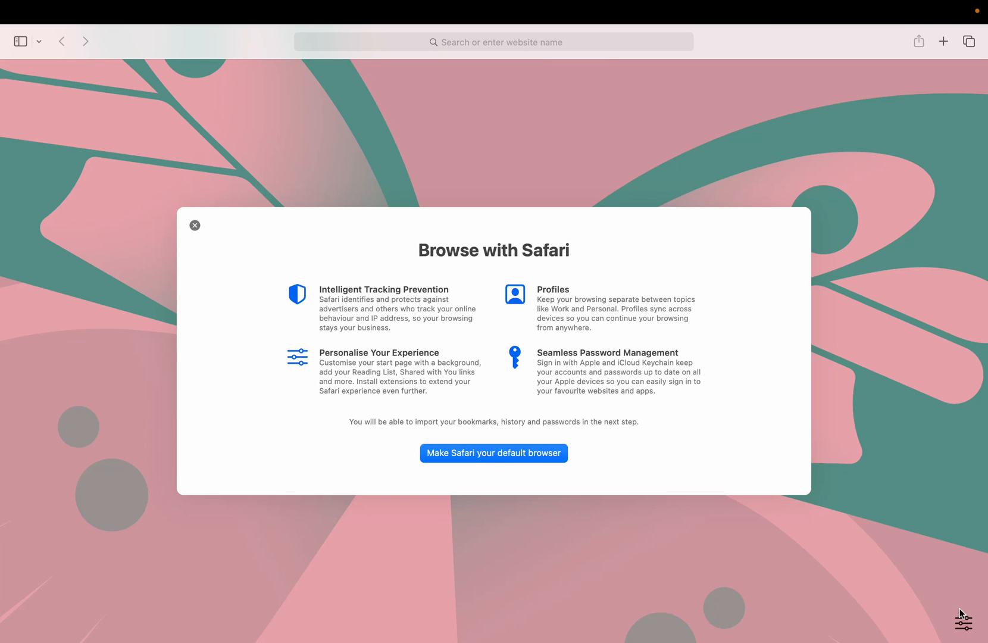
{"action": "mouse_move", "coordinate": [962, 623]}
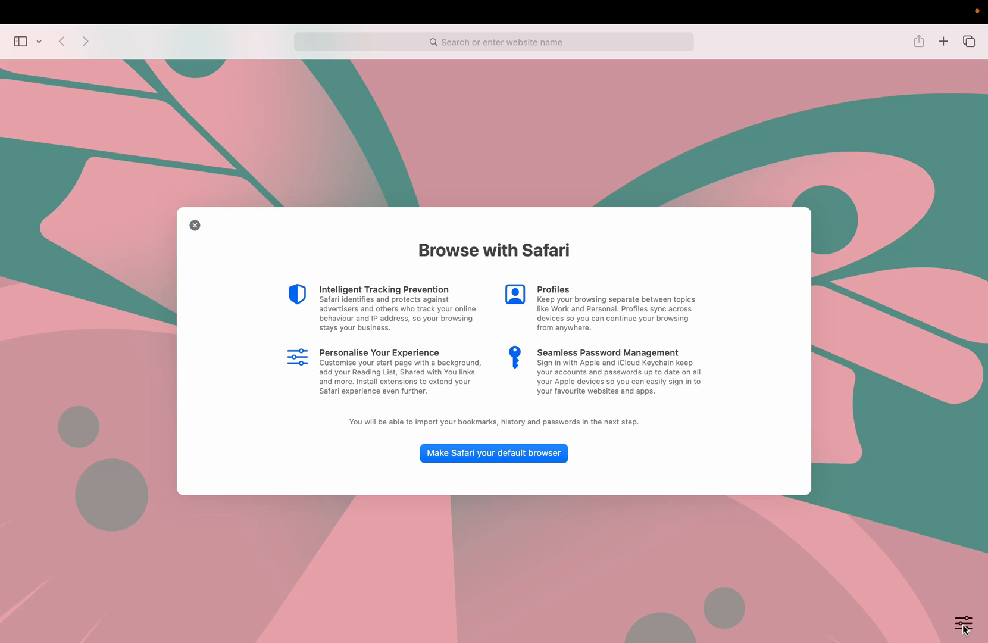
From the customize menu, switch the background to the orange abstract image, then start adding a custom image.
{"action": "left_click", "coordinate": [963, 625]}
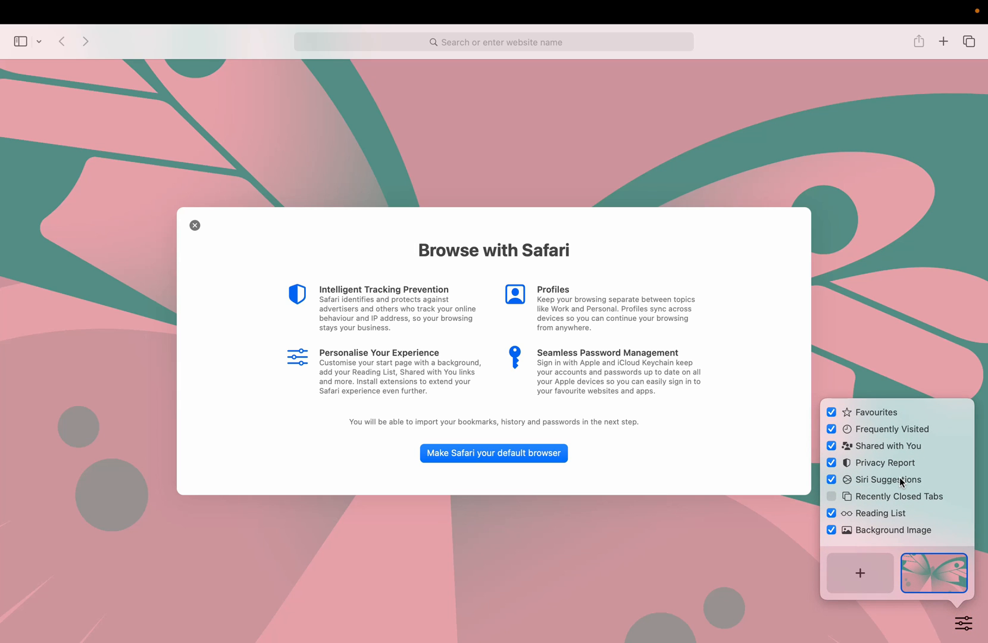
{"action": "mouse_move", "coordinate": [902, 530]}
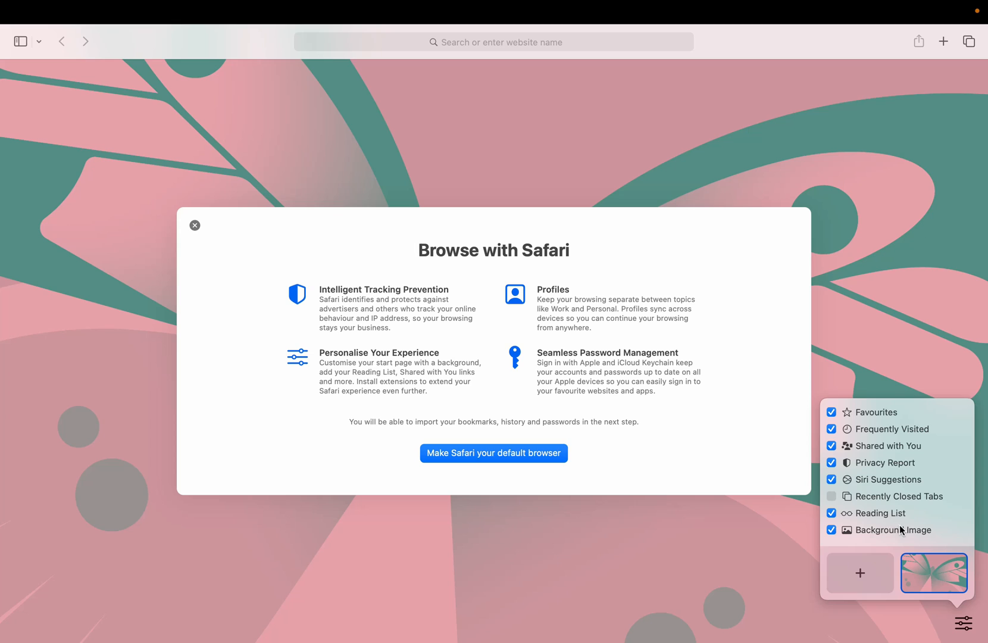
{"action": "mouse_move", "coordinate": [927, 574]}
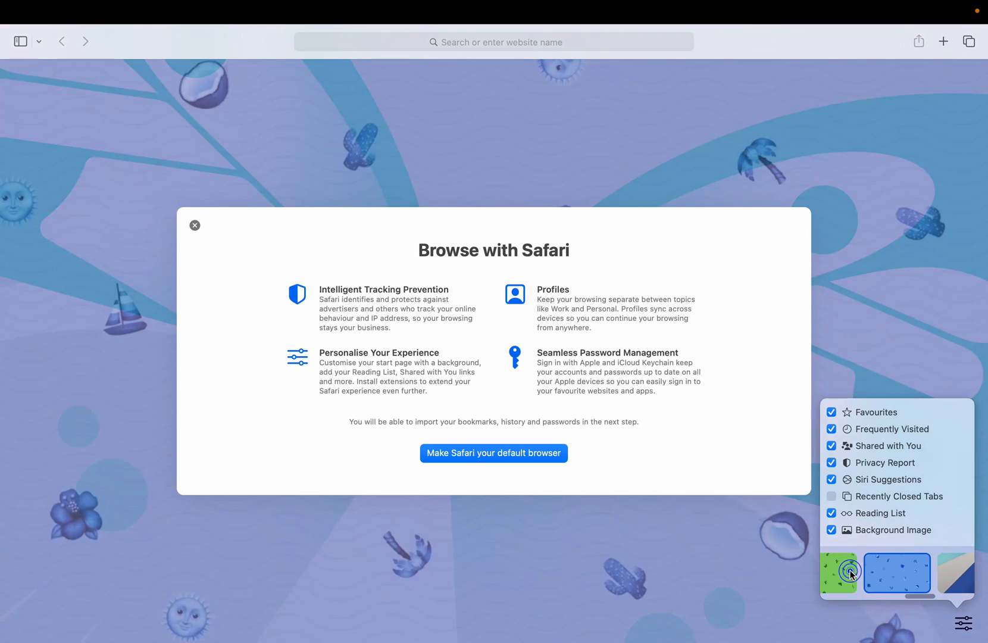
{"action": "left_click", "coordinate": [896, 572]}
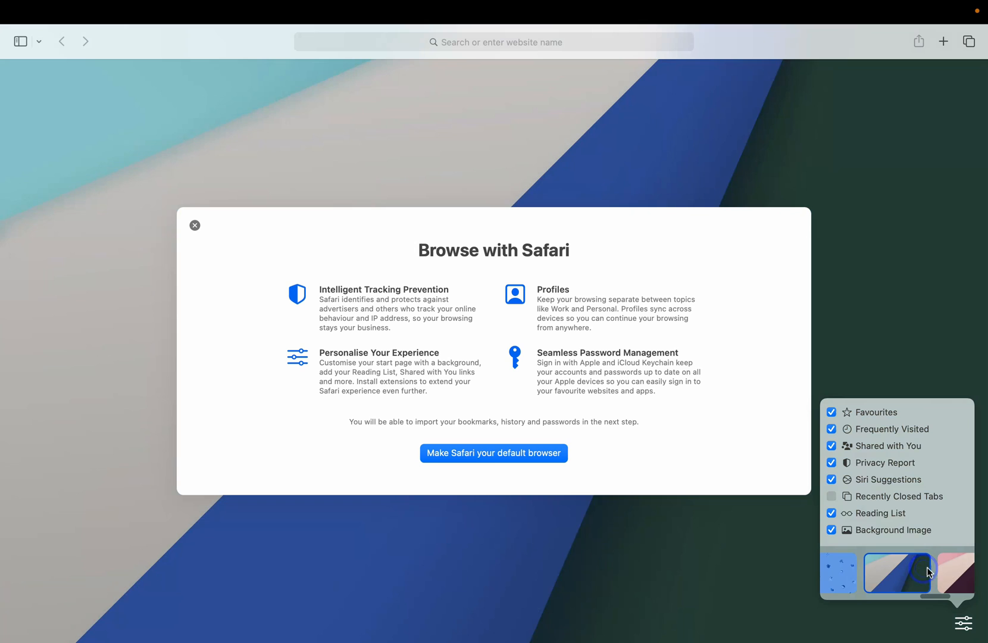
{"action": "left_click", "coordinate": [934, 571]}
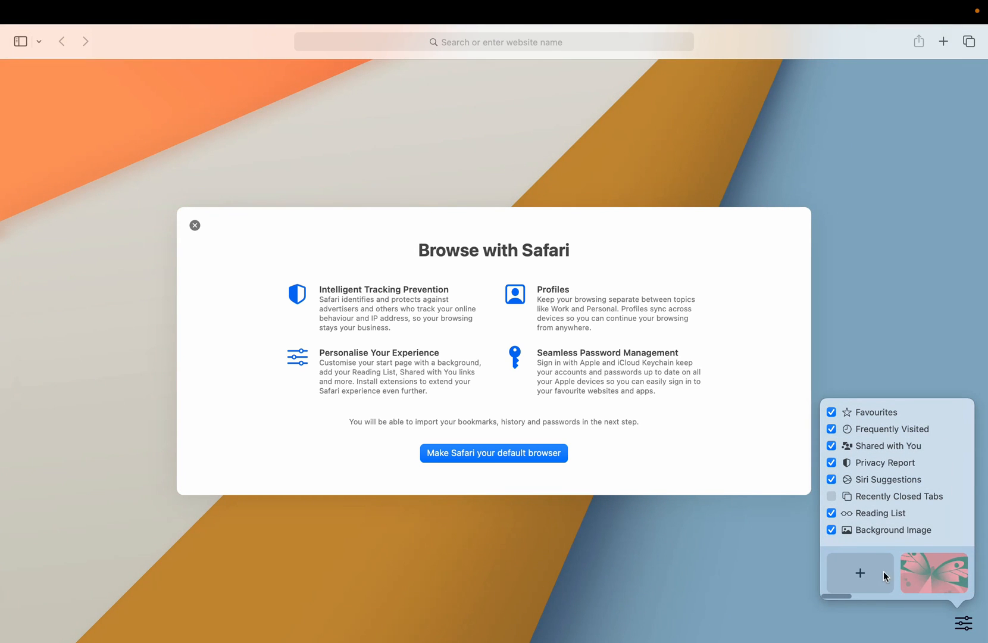
{"action": "left_click", "coordinate": [858, 573]}
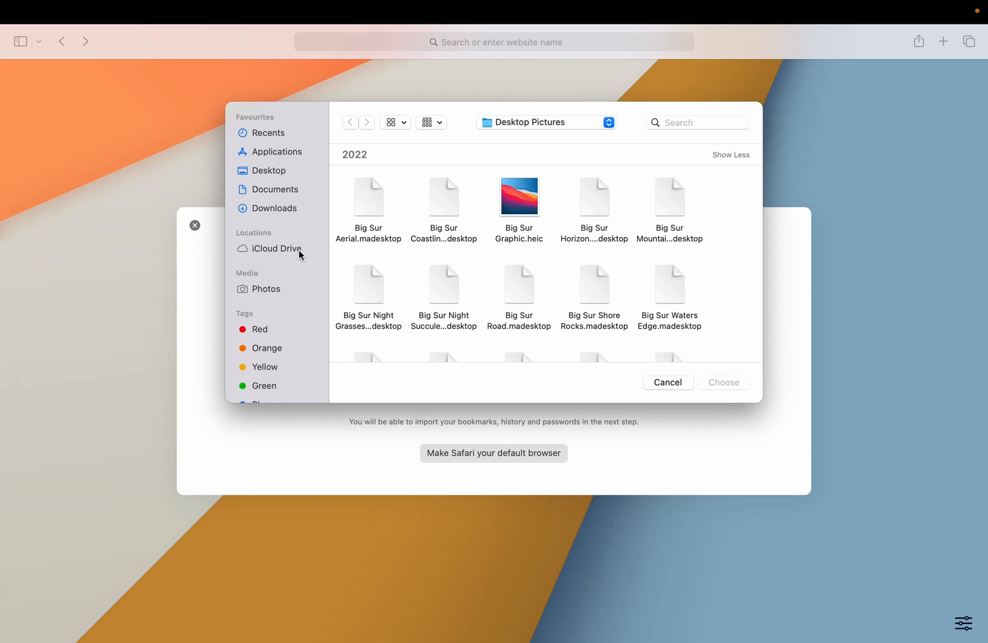
Browse the Photos library in the image chooser, then cancel without picking one.
{"action": "scroll", "scroll_direction": "down", "scroll_amount": 3}
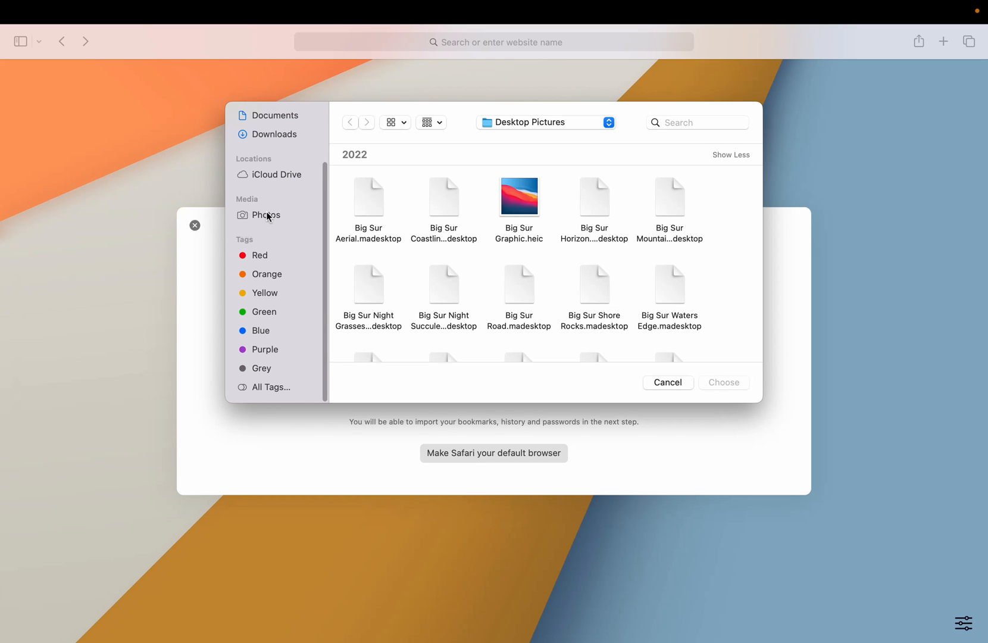
{"action": "left_click", "coordinate": [266, 216]}
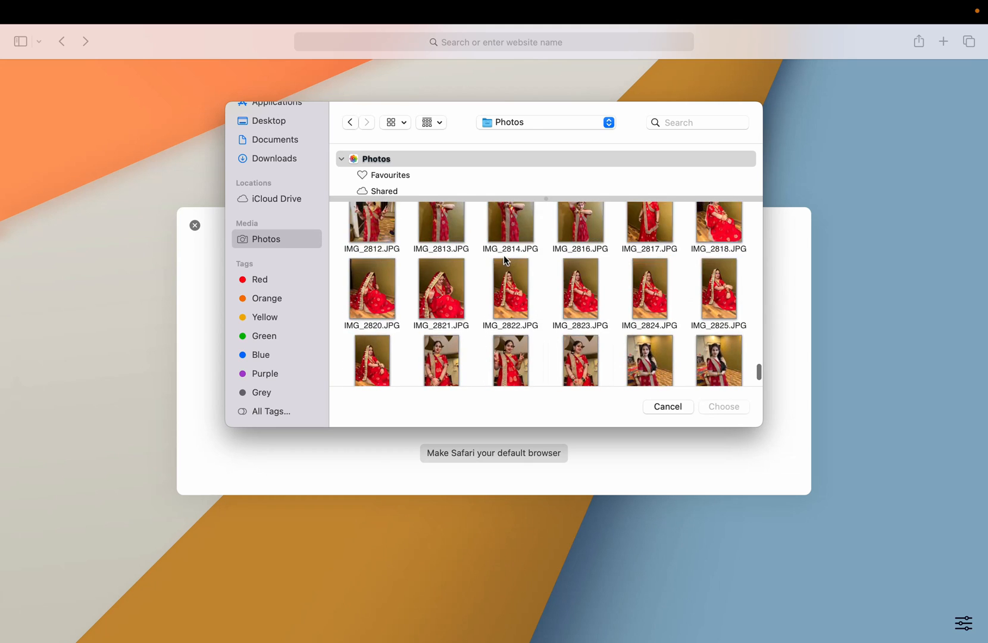
{"action": "scroll", "scroll_direction": "down", "scroll_amount": 3}
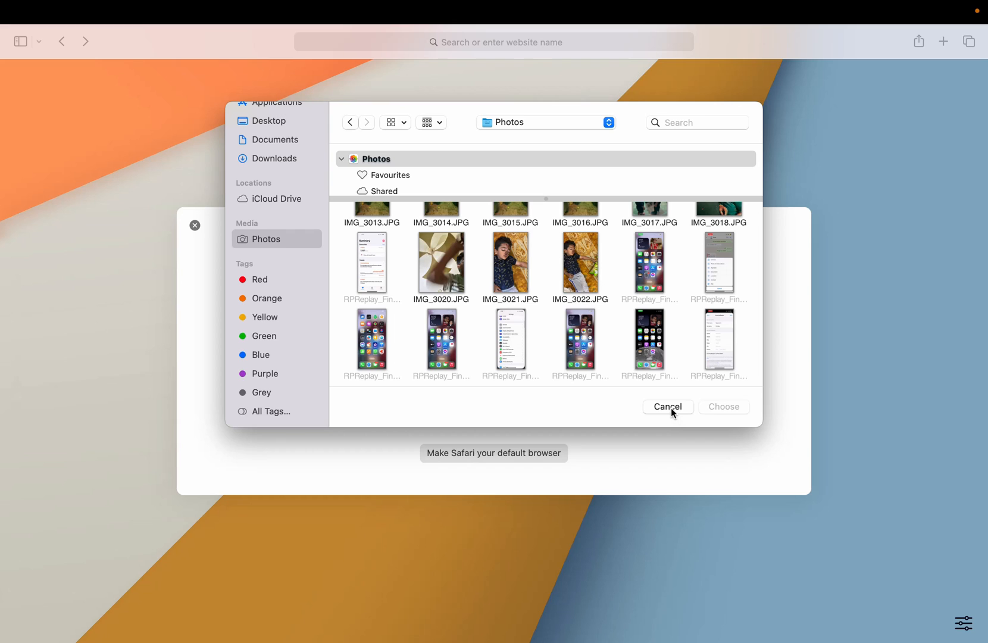
{"action": "left_click", "coordinate": [667, 406]}
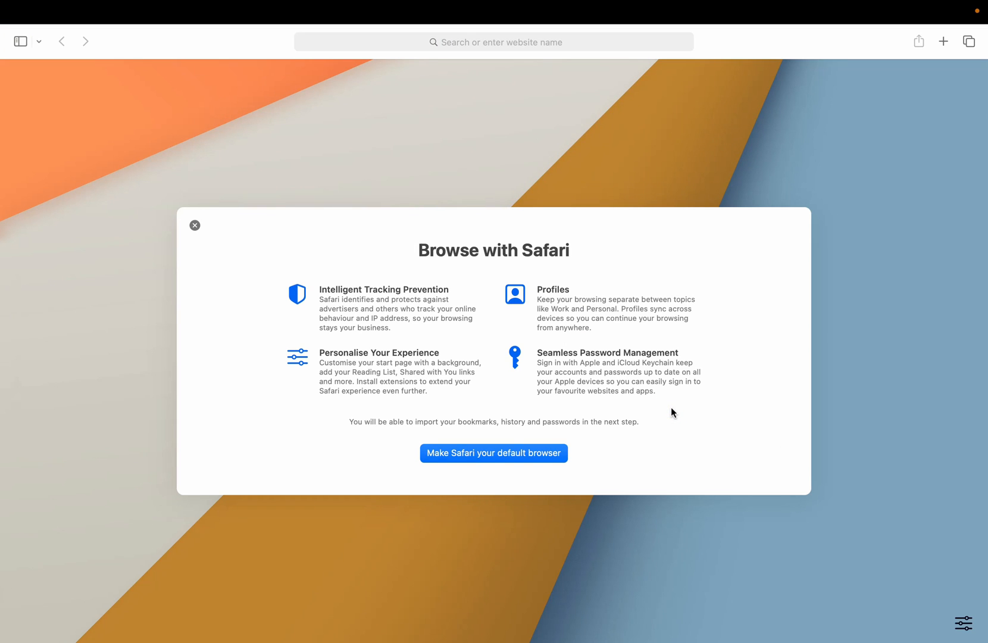
{"action": "mouse_move", "coordinate": [727, 120]}
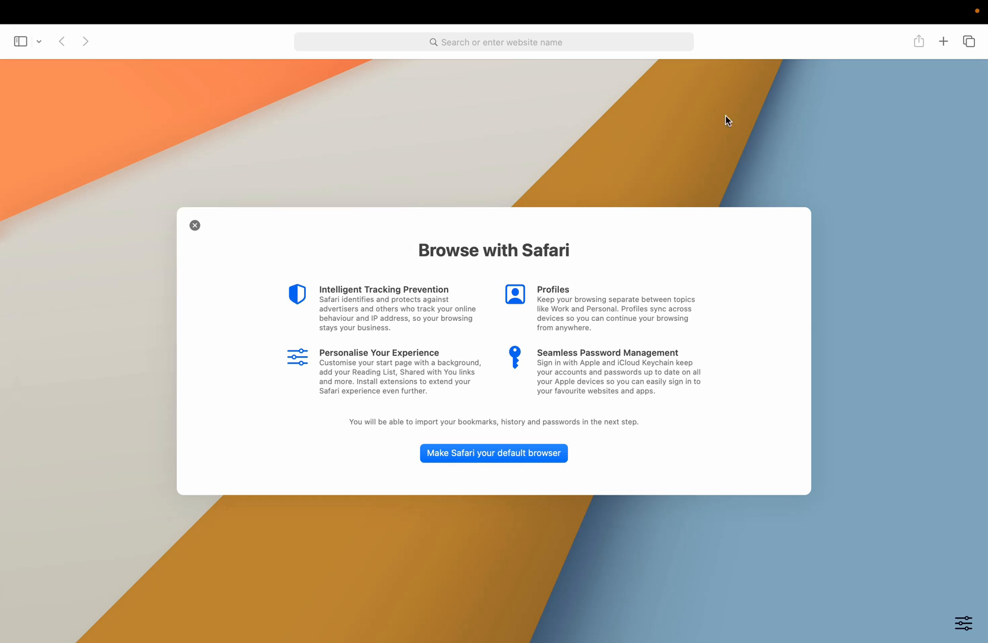